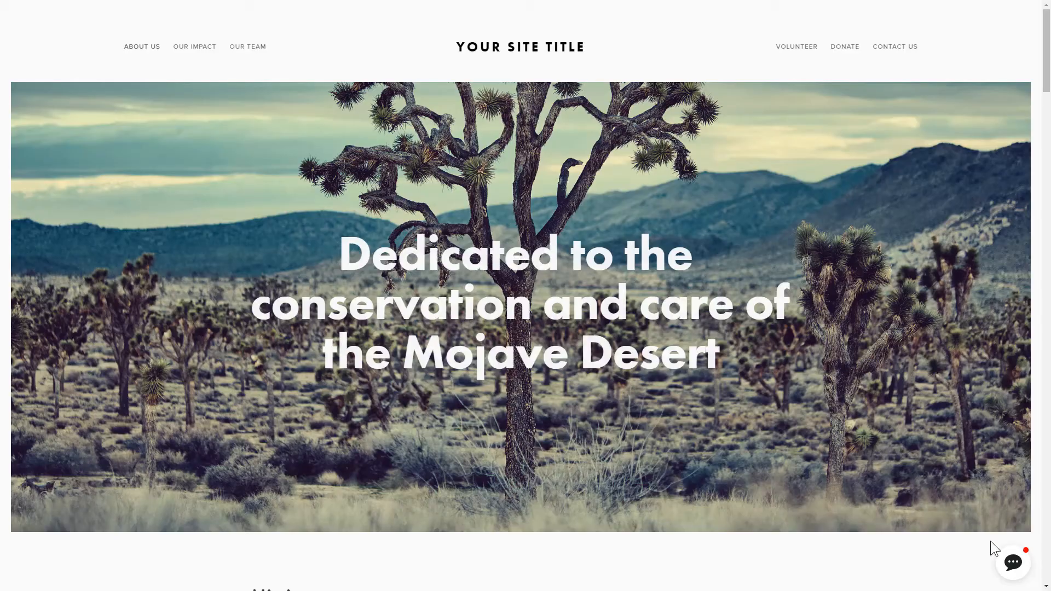
Step: Go to the All-in-One Chat widget from the Widgets menu and start creating one
click(1012, 562)
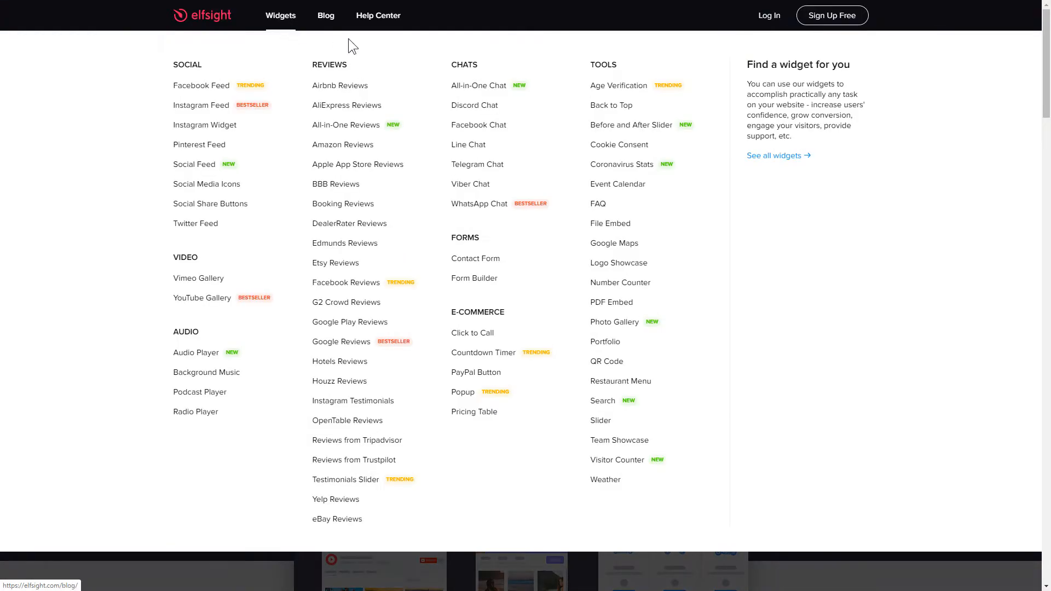
click(478, 86)
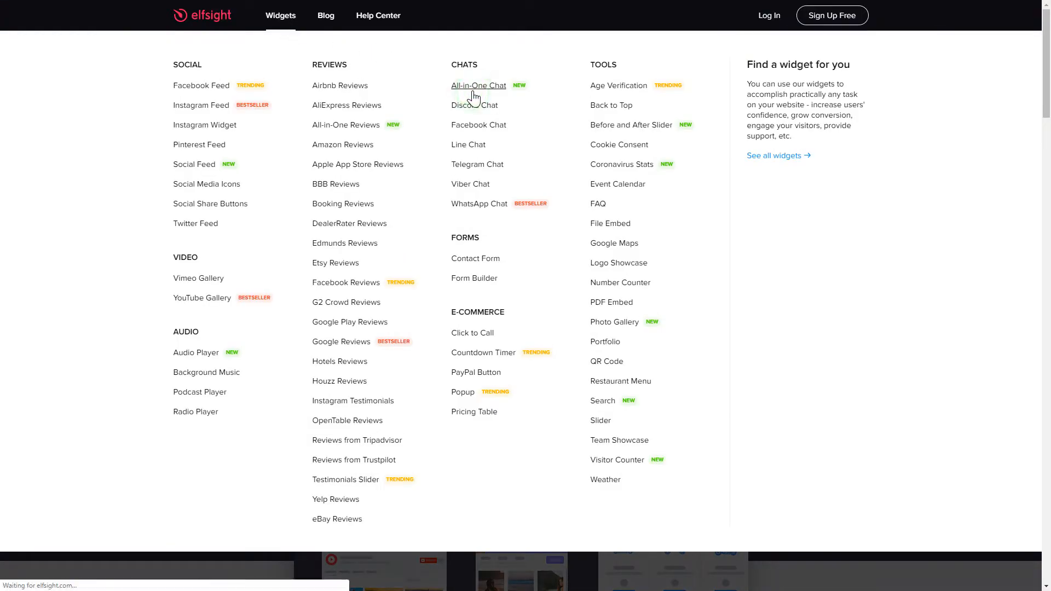
click(478, 86)
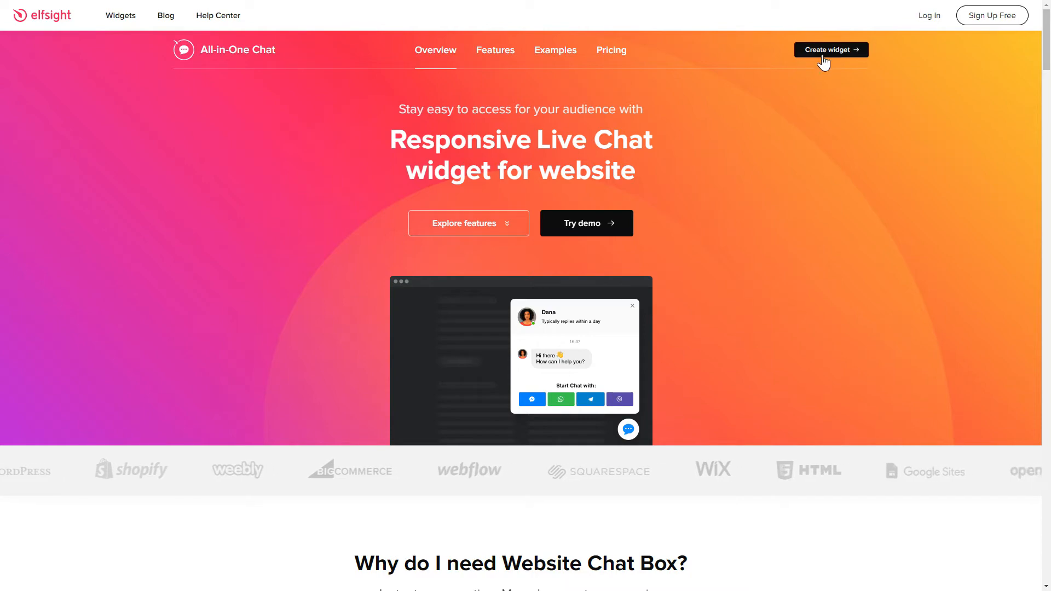
click(831, 49)
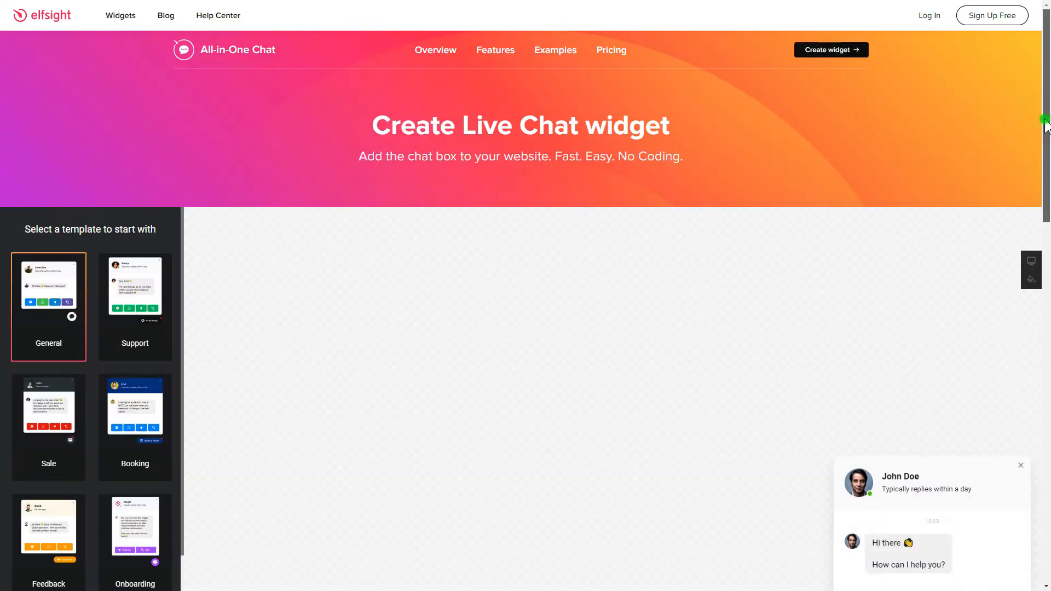
Step: Choose the General chat template and continue with it into the editor
scroll(down, 3)
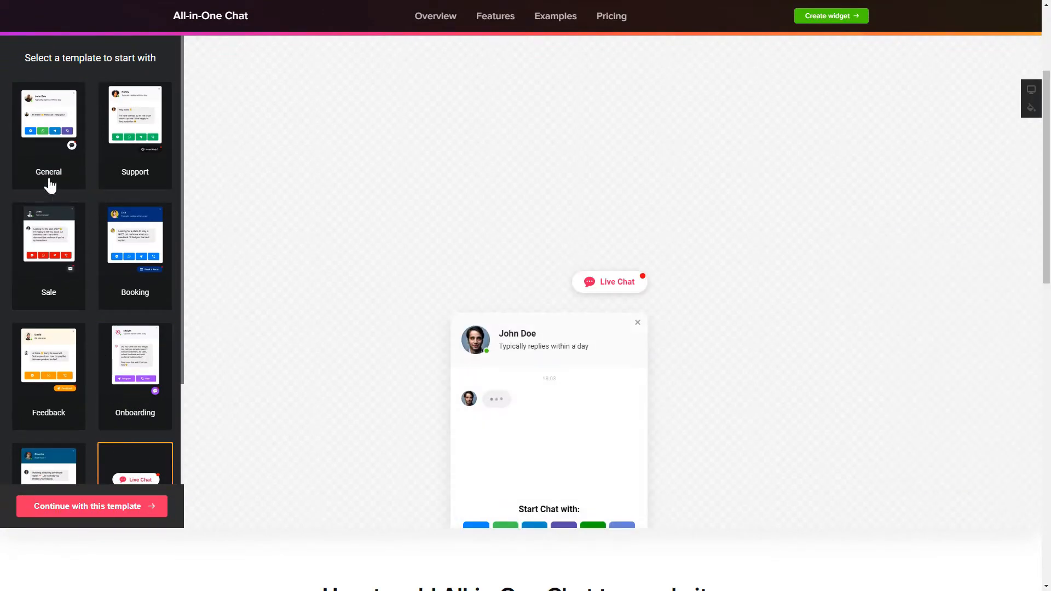
click(48, 135)
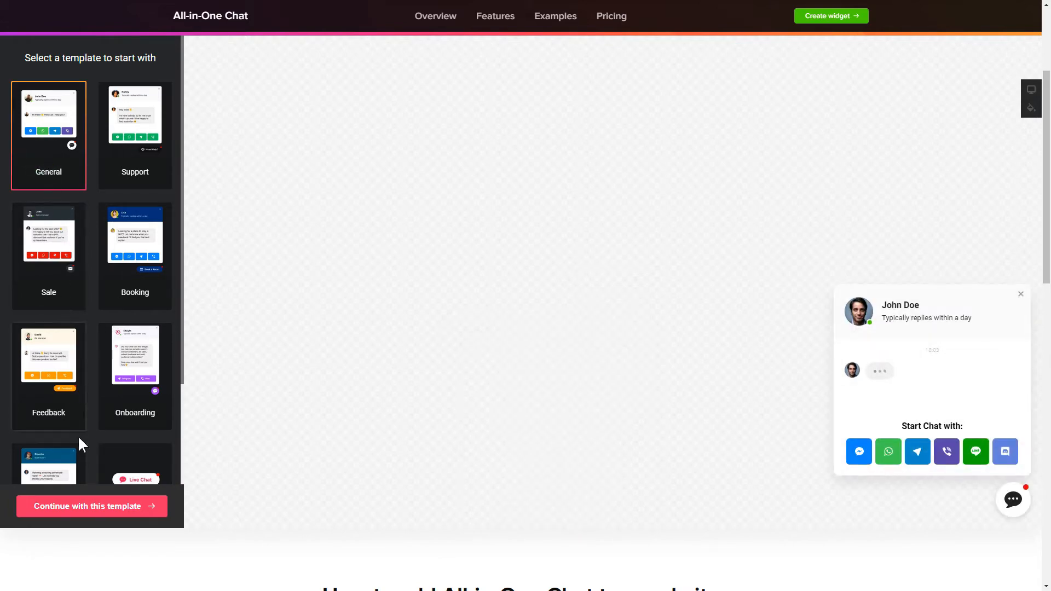
click(92, 506)
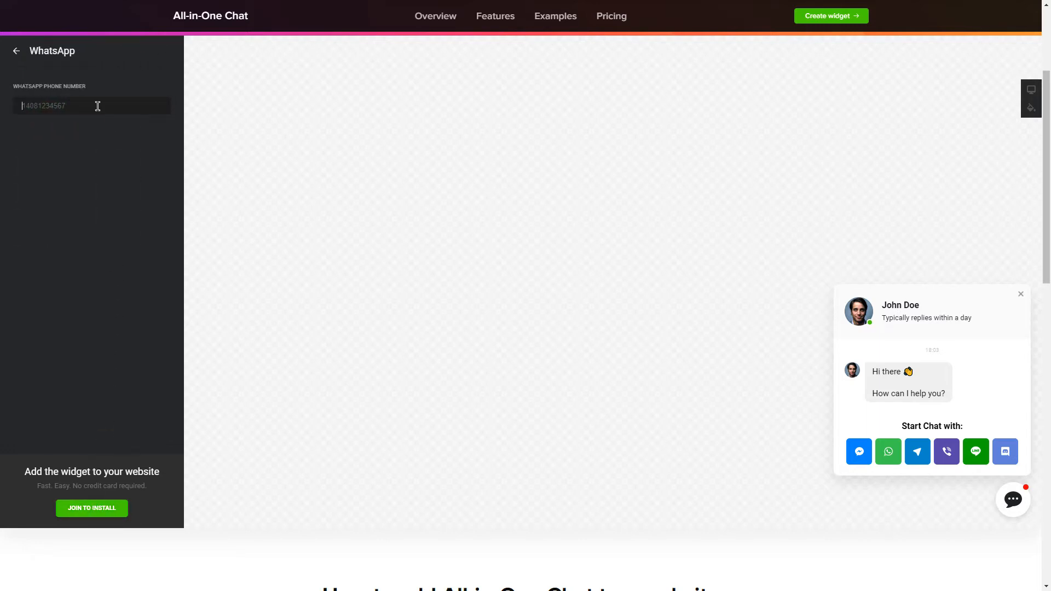
Step: Leave the WhatsApp setting and review the Chat Header options under Content
click(15, 51)
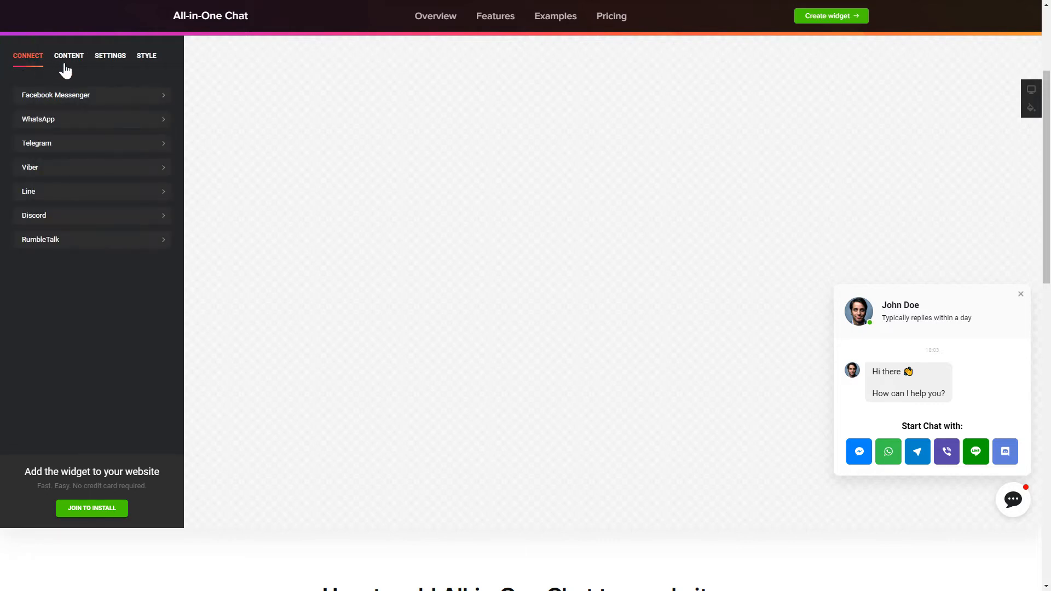
click(68, 55)
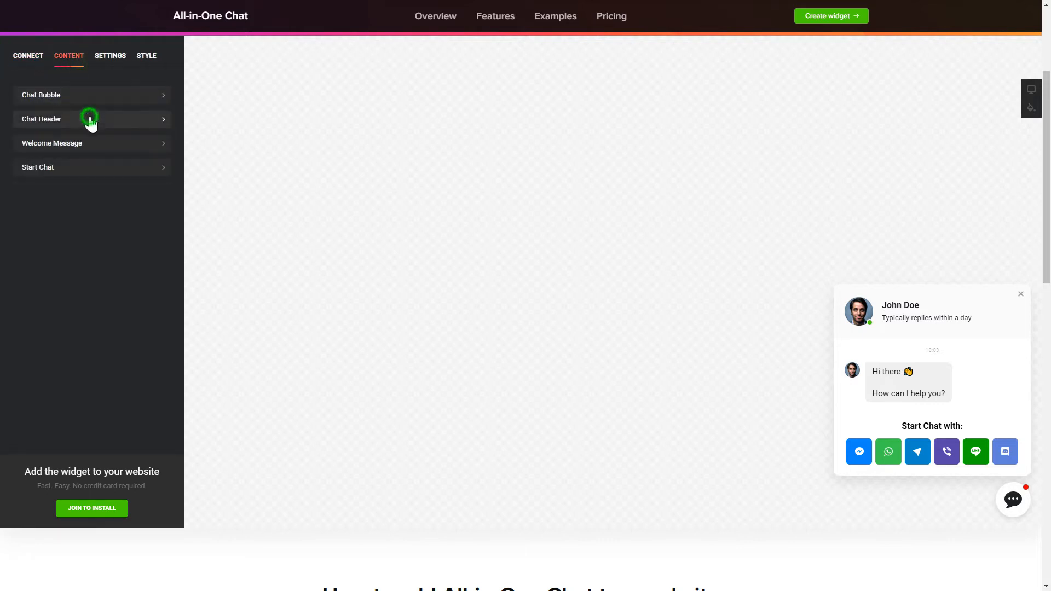
click(91, 118)
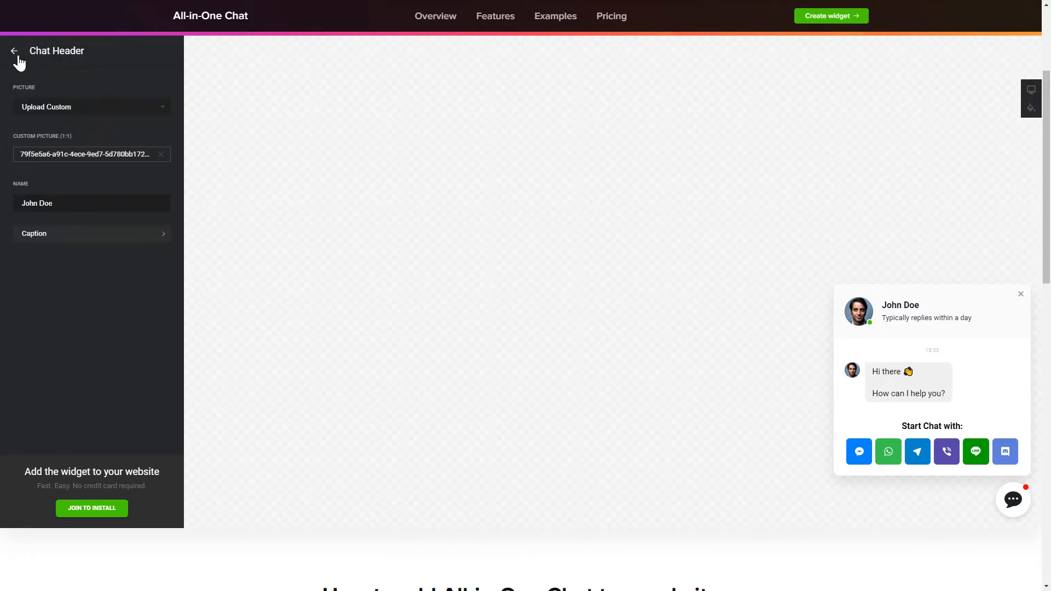
click(13, 50)
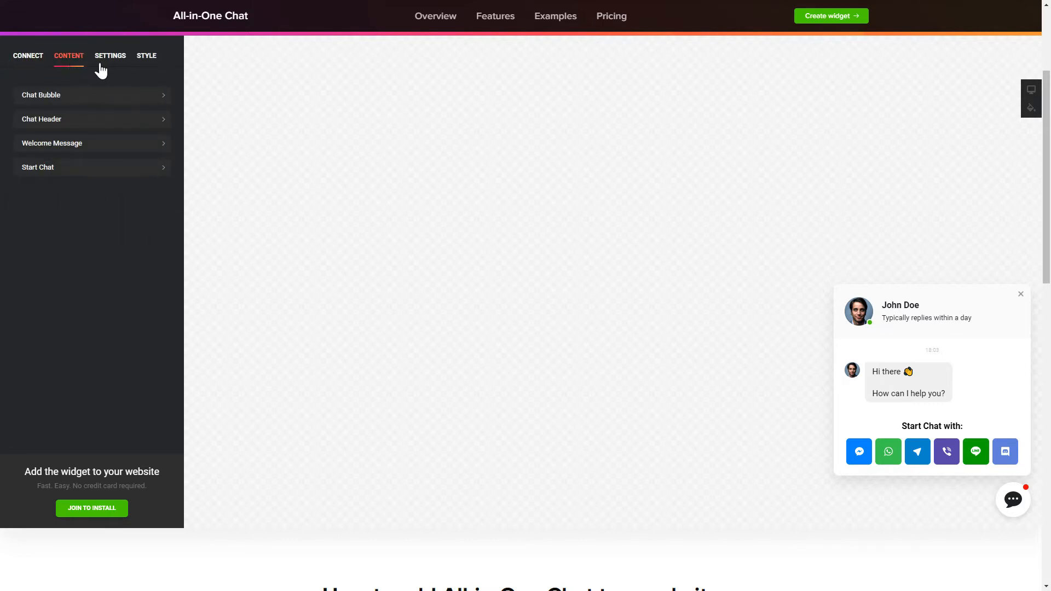
Step: Review the Position settings and Colors style options, then return to the Connect channel list
click(110, 55)
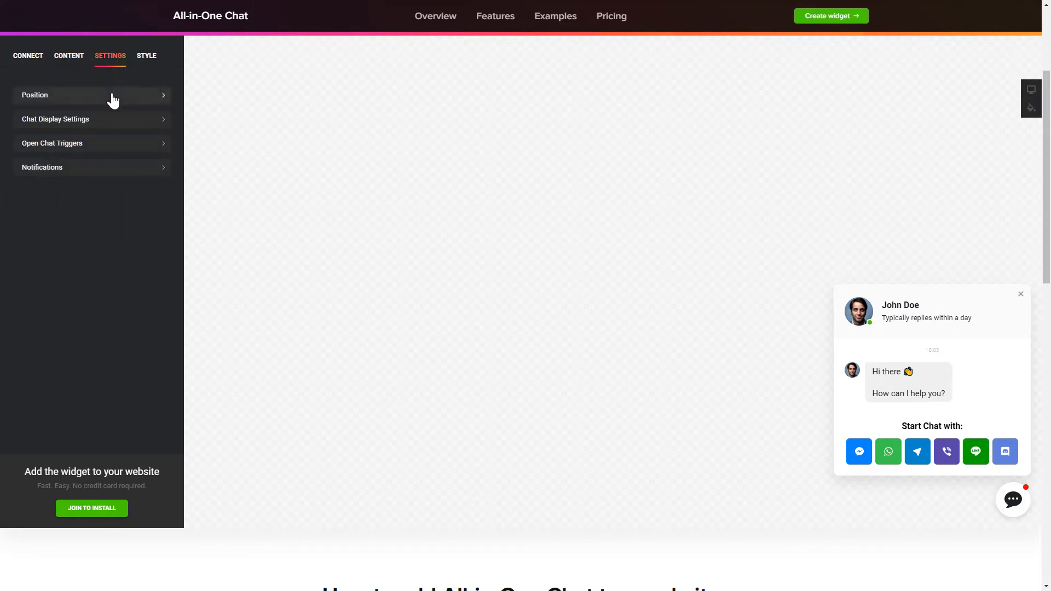
click(92, 95)
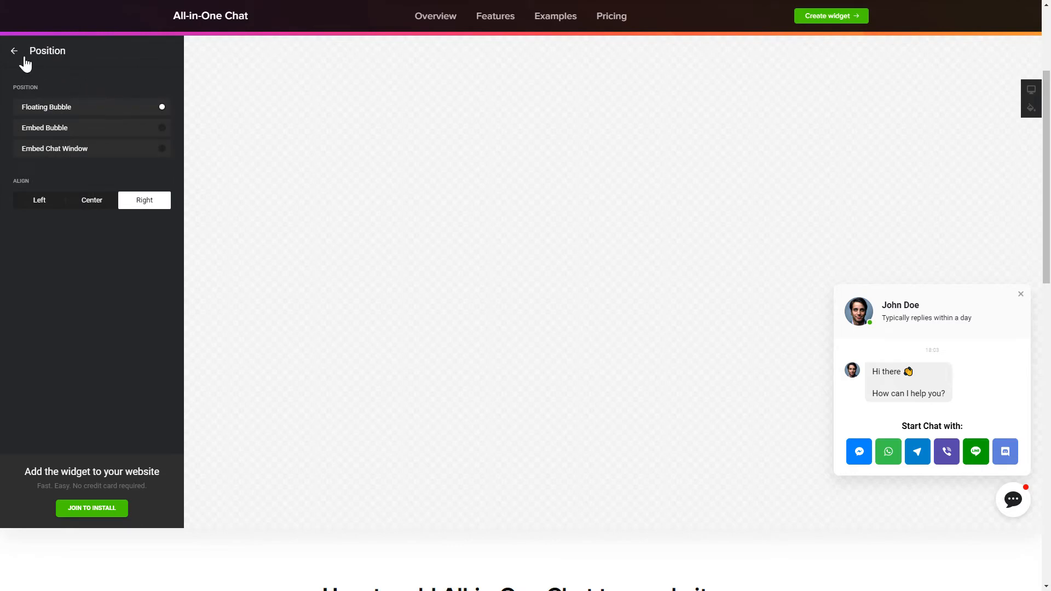
click(15, 51)
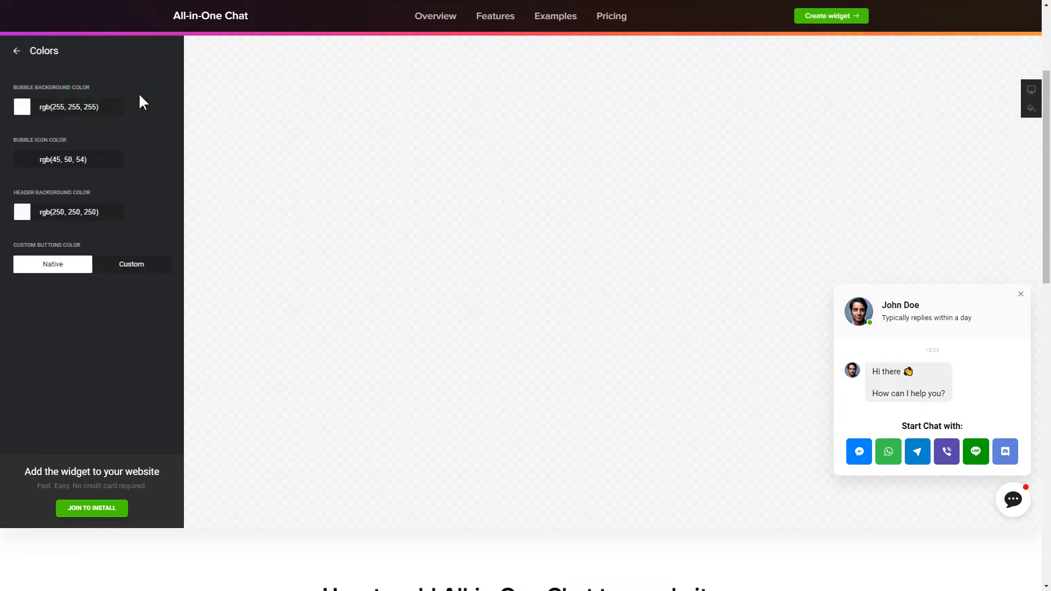
click(19, 50)
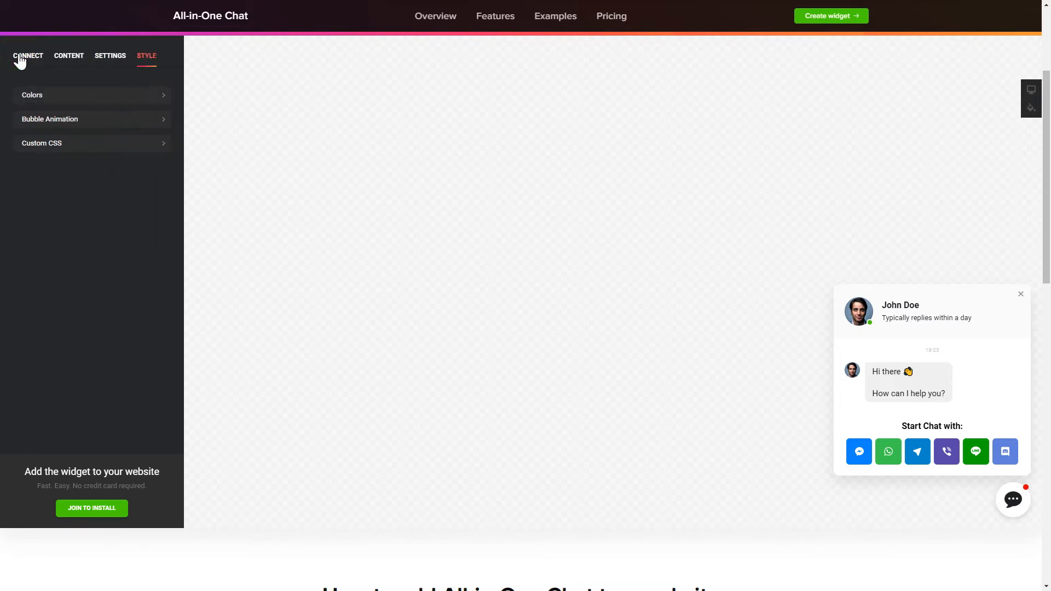
click(27, 55)
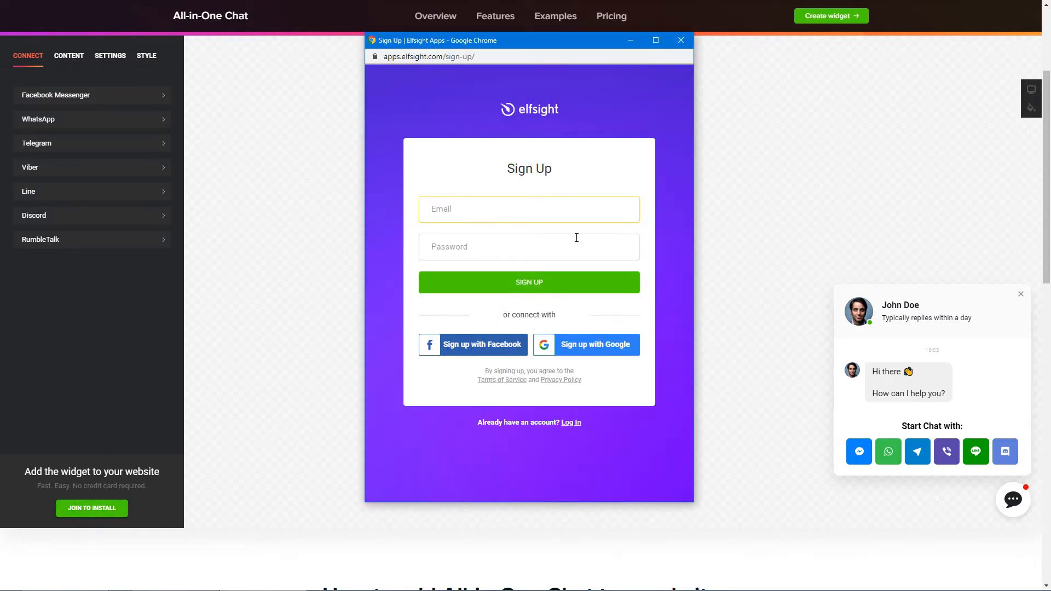
Step: Sign up for an Elfsight account with the email and password, then save the new chat widget
text(example@elfsight.com)
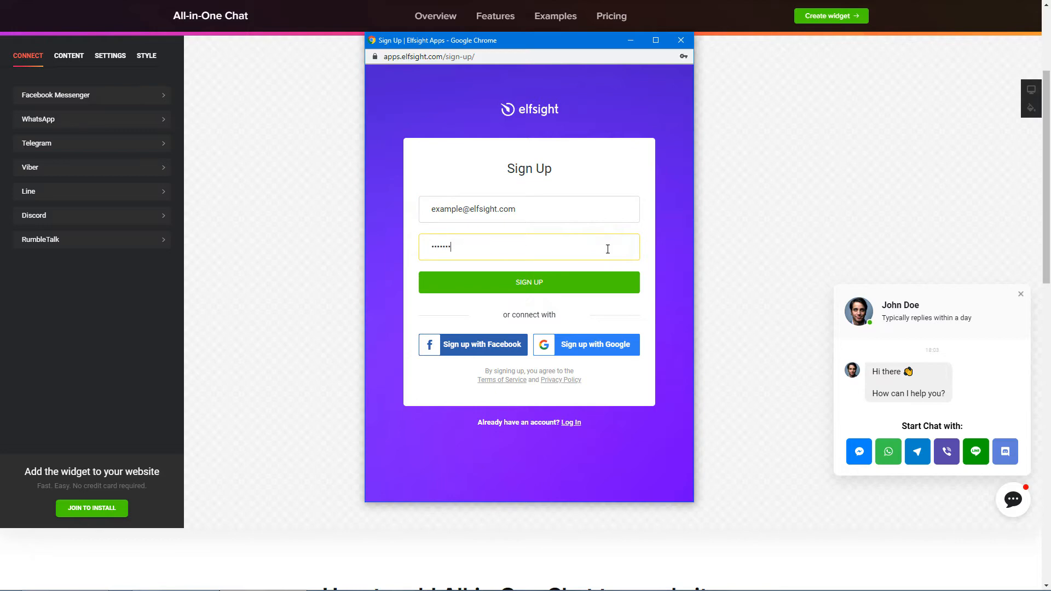
click(530, 282)
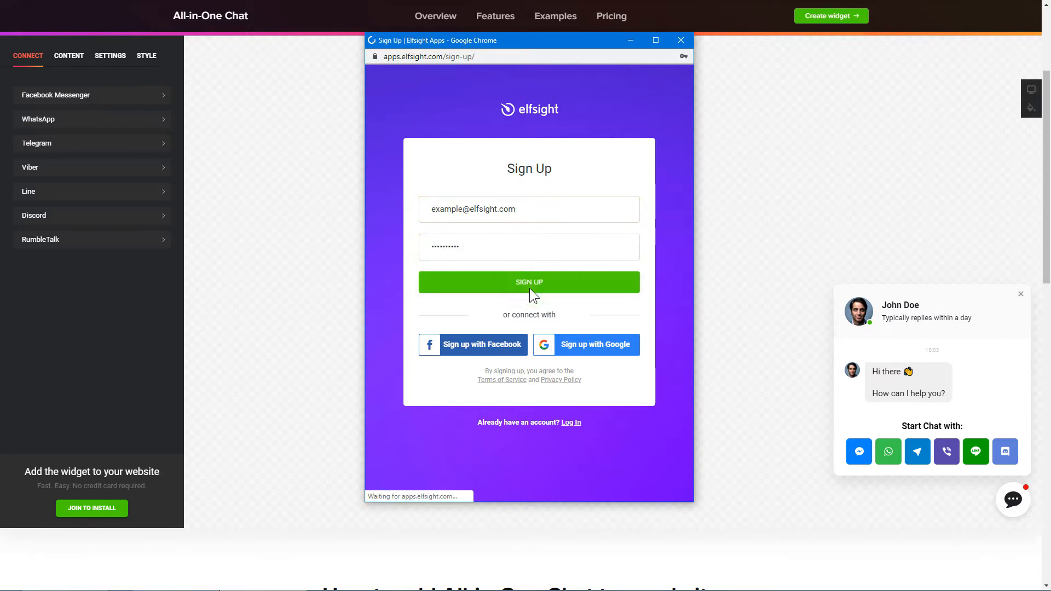
click(529, 283)
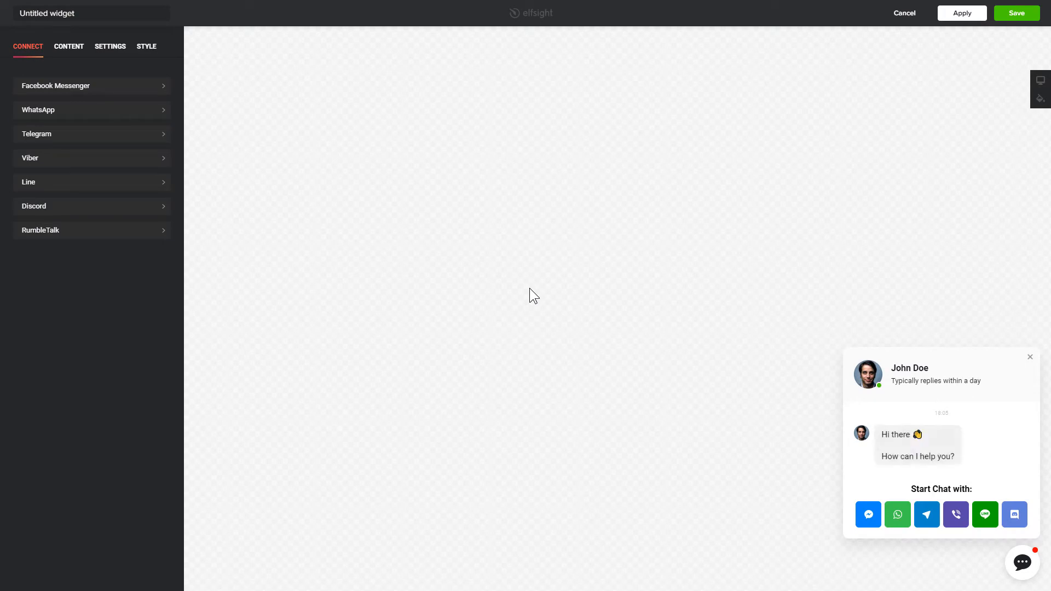
mouse_move(996, 57)
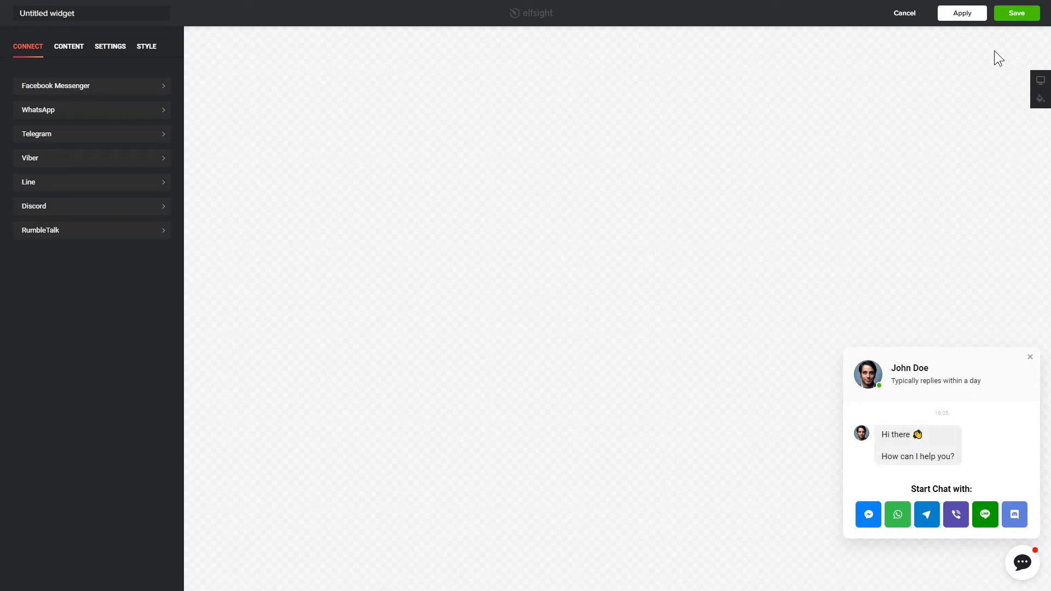
click(1015, 13)
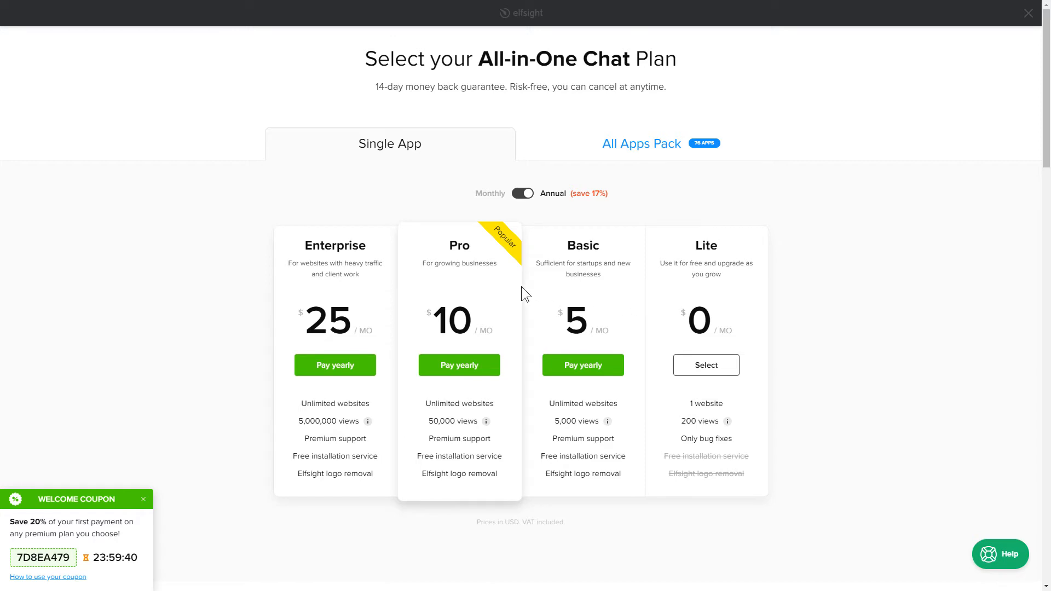
mouse_move(127, 505)
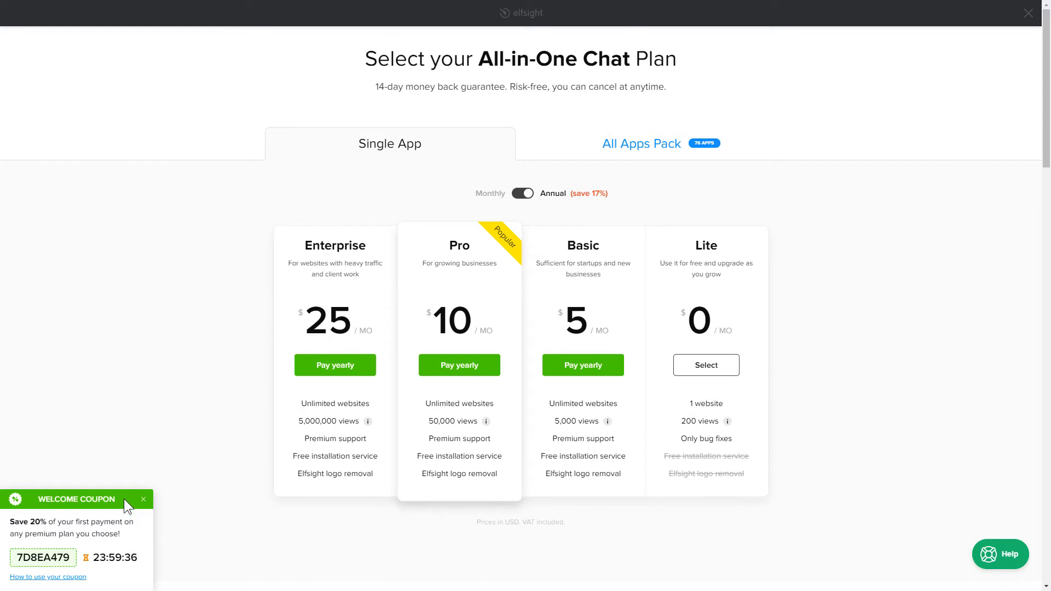
Step: Select the free Lite plan and copy the widget's embed script code
click(706, 365)
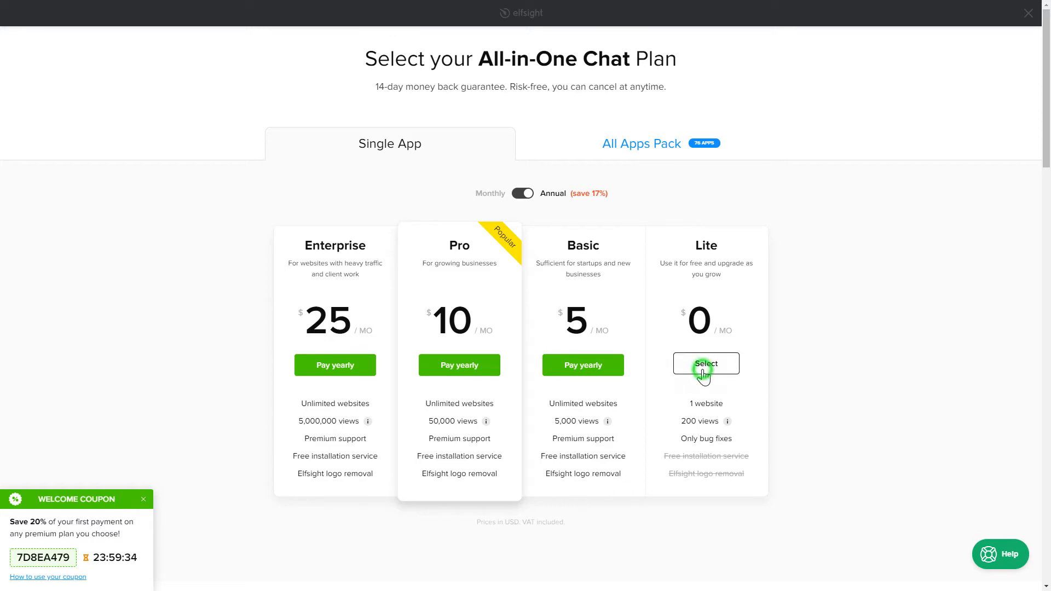
click(706, 364)
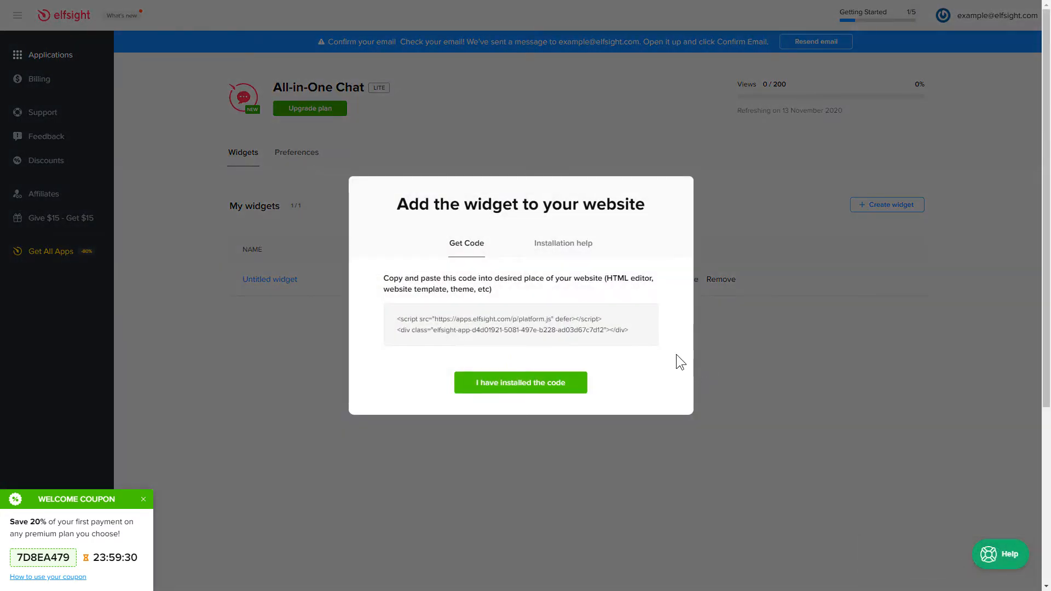
click(537, 324)
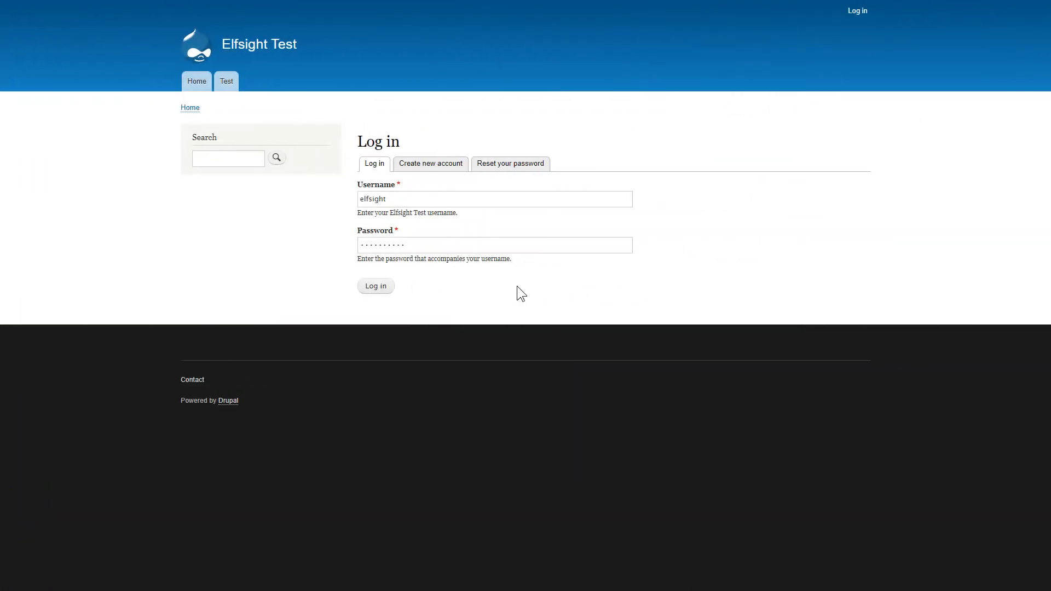
Step: Log in to Drupal and go to Structure > Block layout, scrolled to the footer regions
click(375, 285)
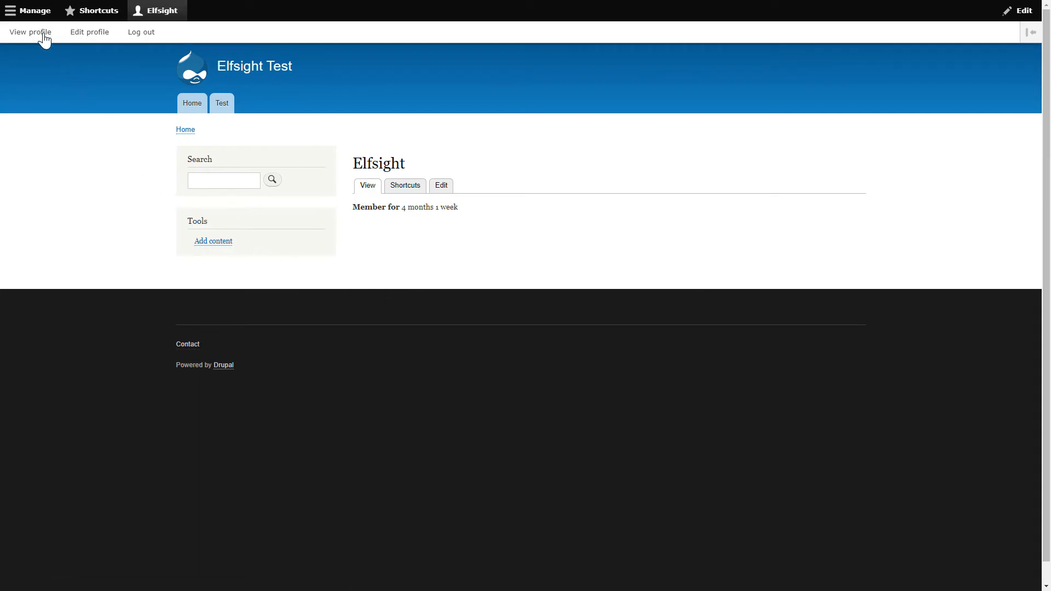
click(34, 10)
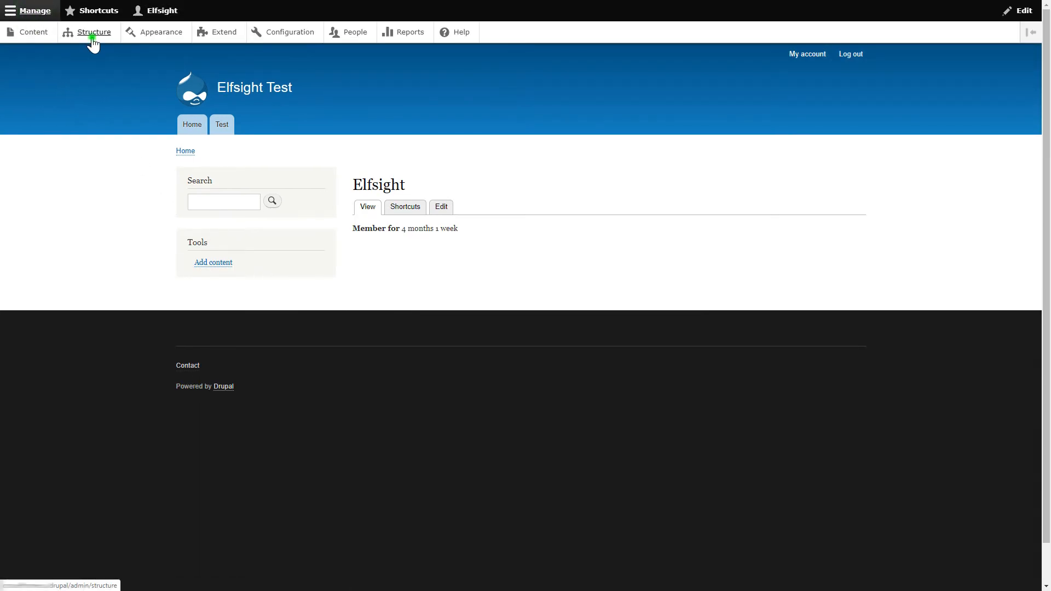
click(94, 32)
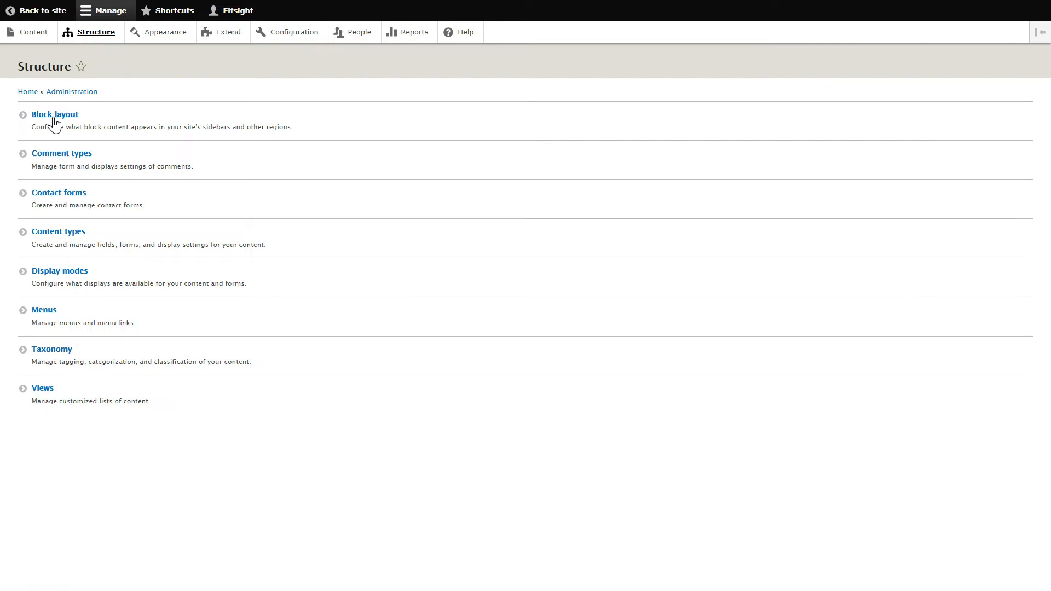
click(55, 115)
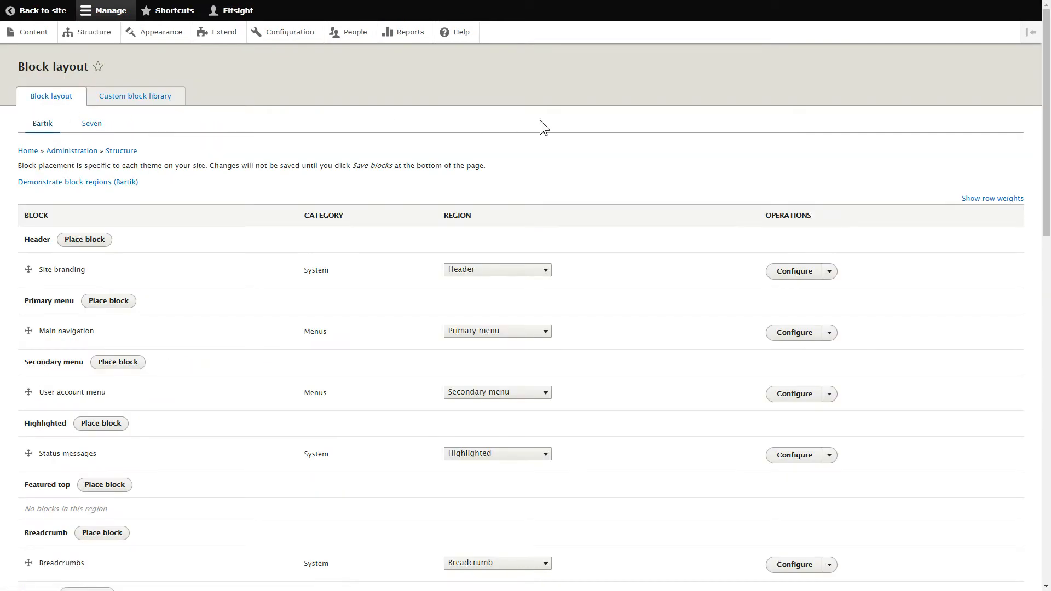
scroll(down, 3)
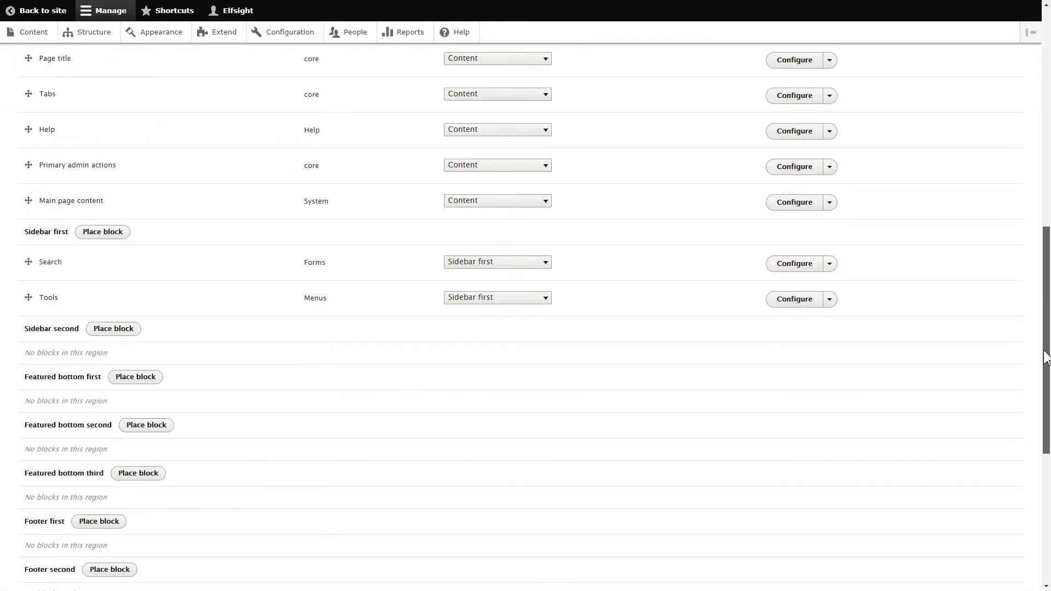
scroll(down, 3)
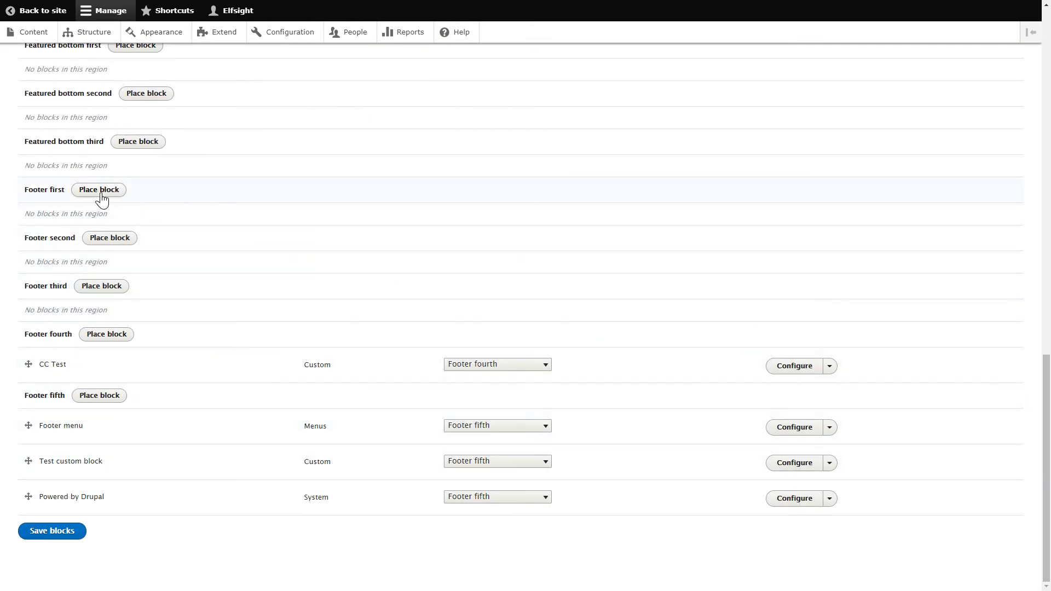
Step: Start a new custom block for Footer first with the description 'Widget'
click(99, 190)
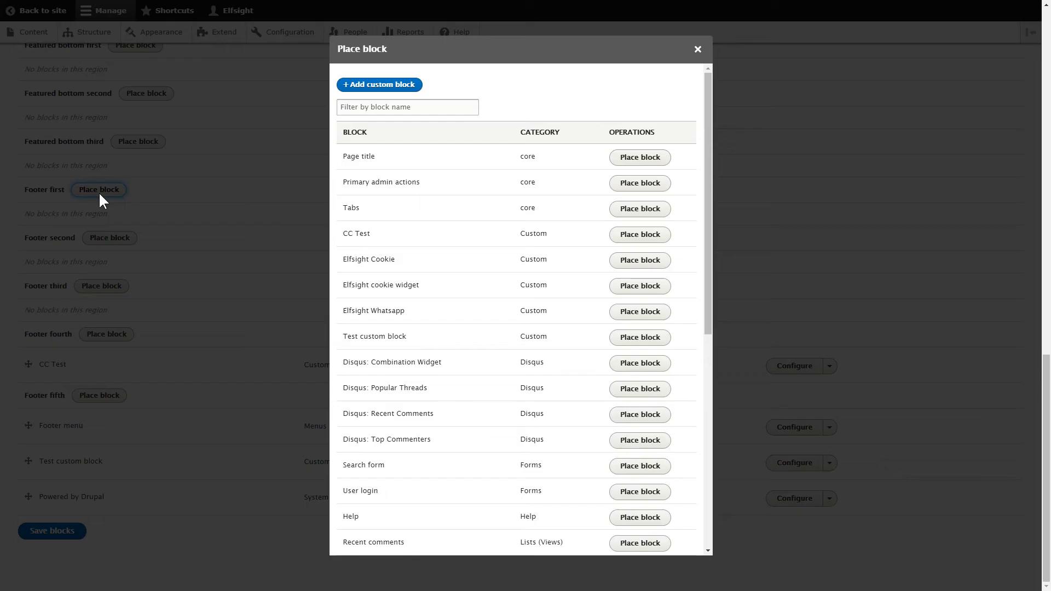
click(379, 85)
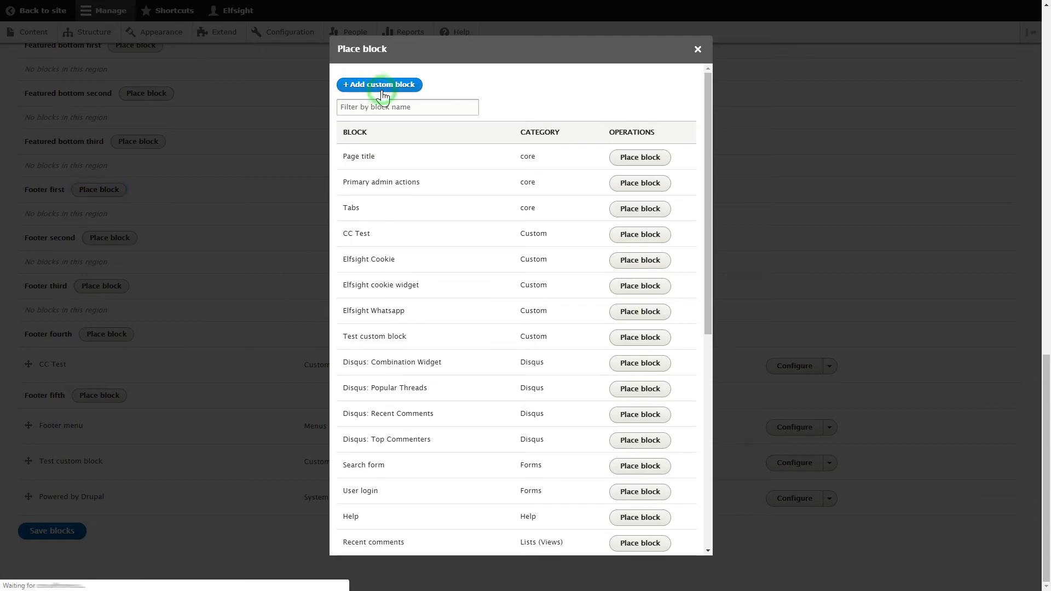
click(380, 85)
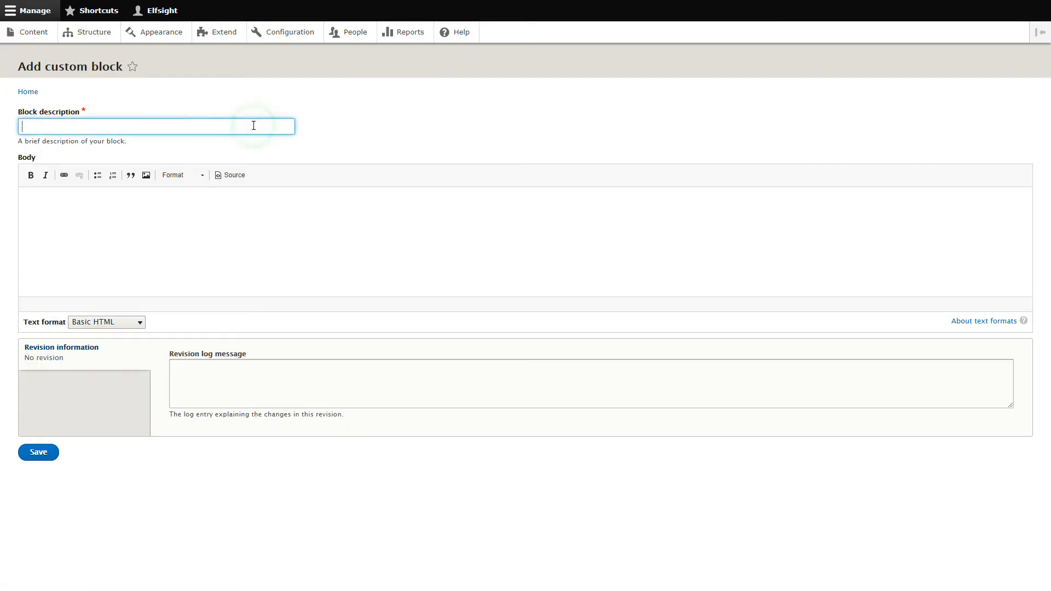
text(Widget)
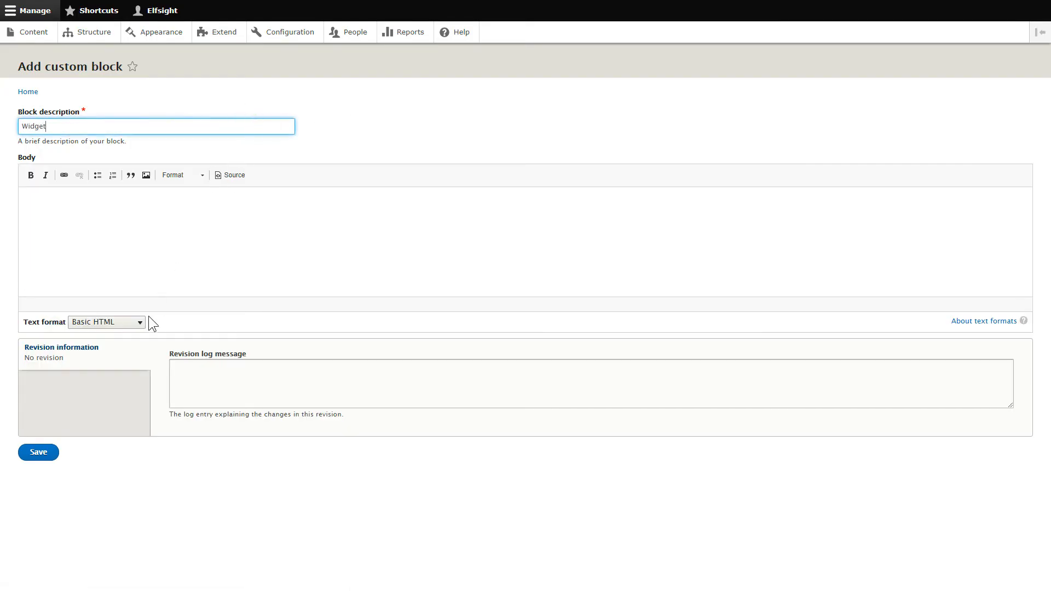
Step: Set the body to Full HTML containing the Elfsight platform.js script tag and save the block
click(107, 322)
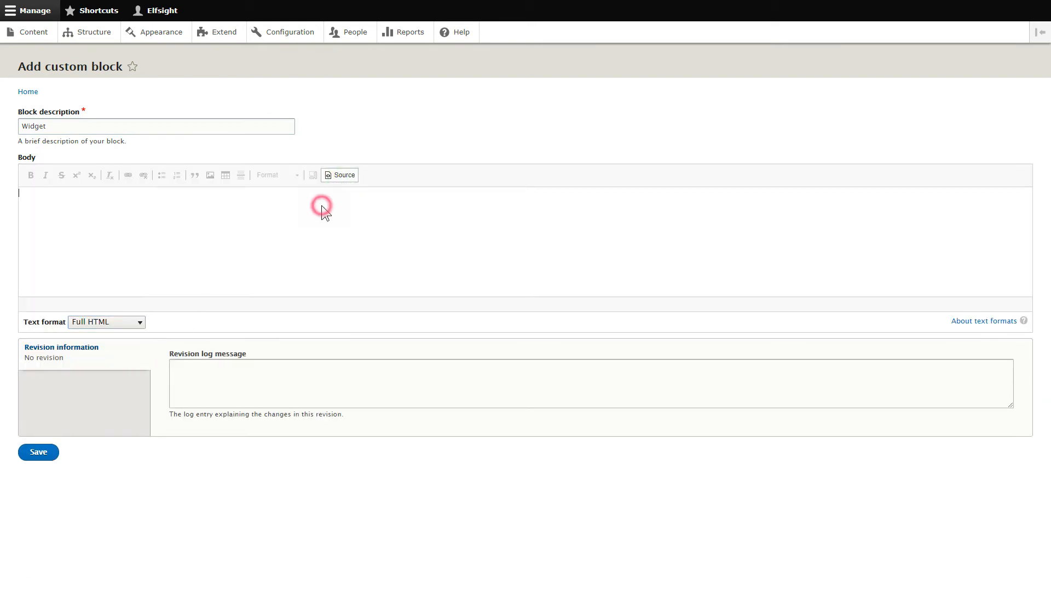
text(<script src="https://apps.elfsight.com/p/platform.js" defer></script>)
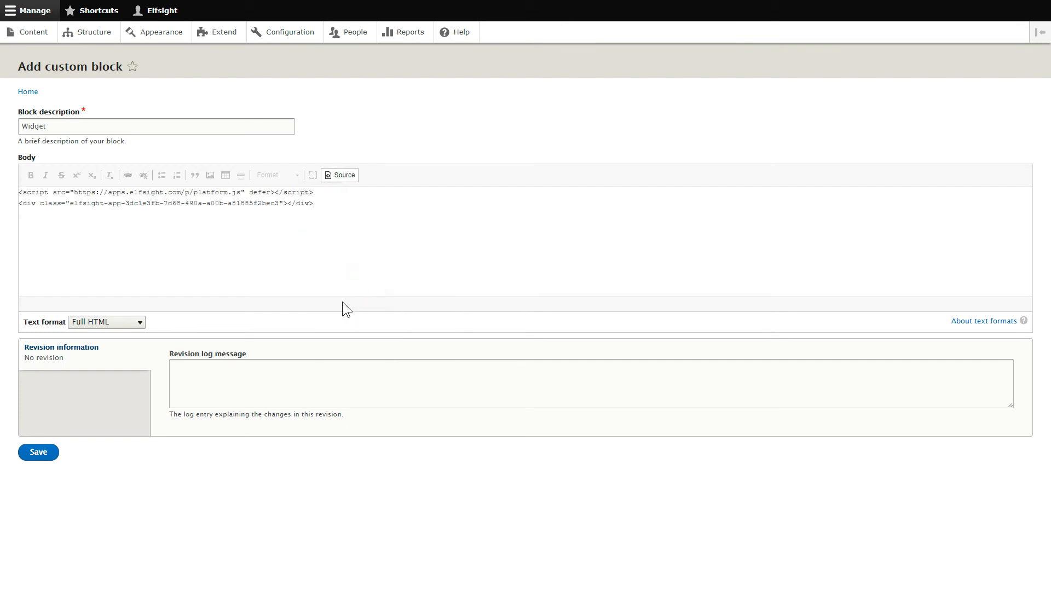
click(38, 452)
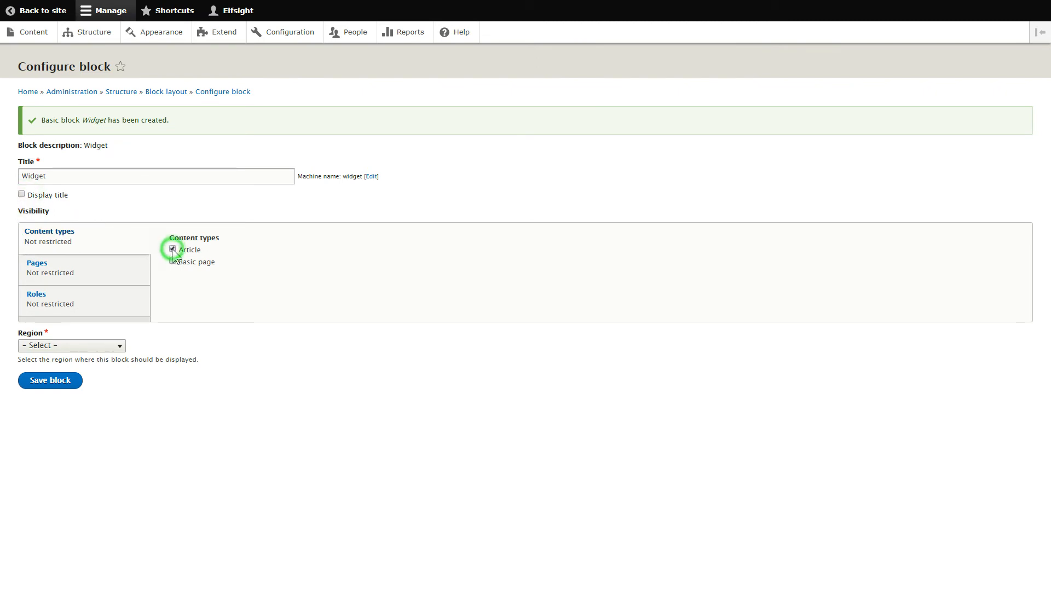
Step: Show the Widget block on Article pages in the Footer first region and save the block layout
click(172, 249)
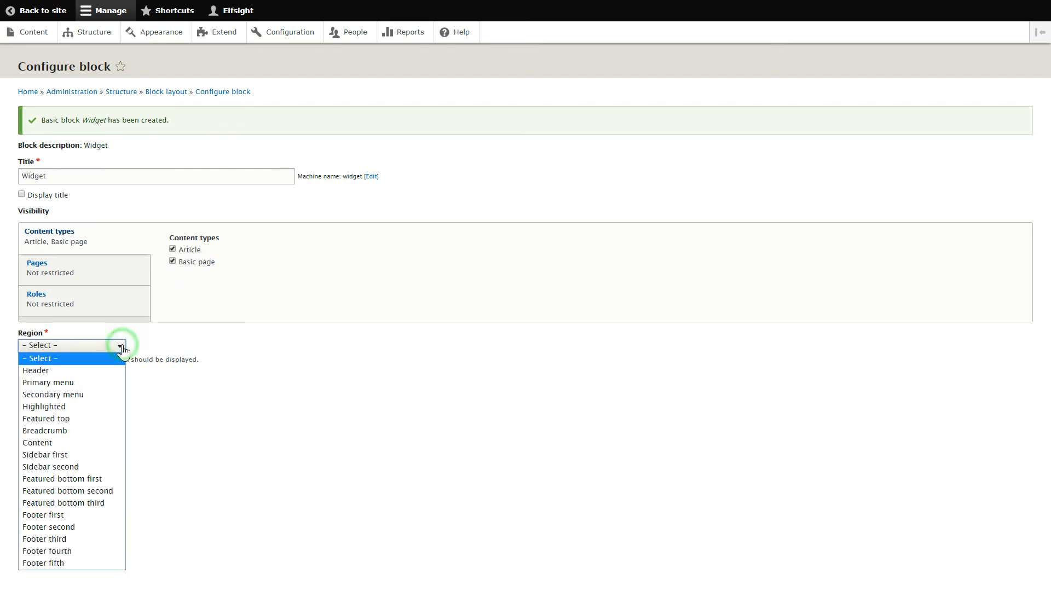
click(45, 515)
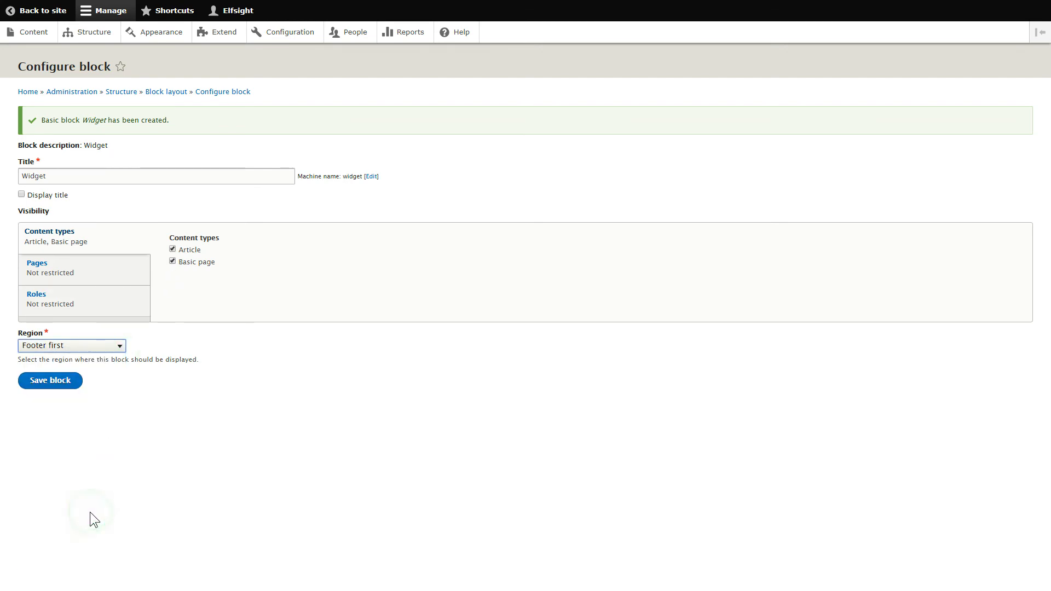
click(49, 381)
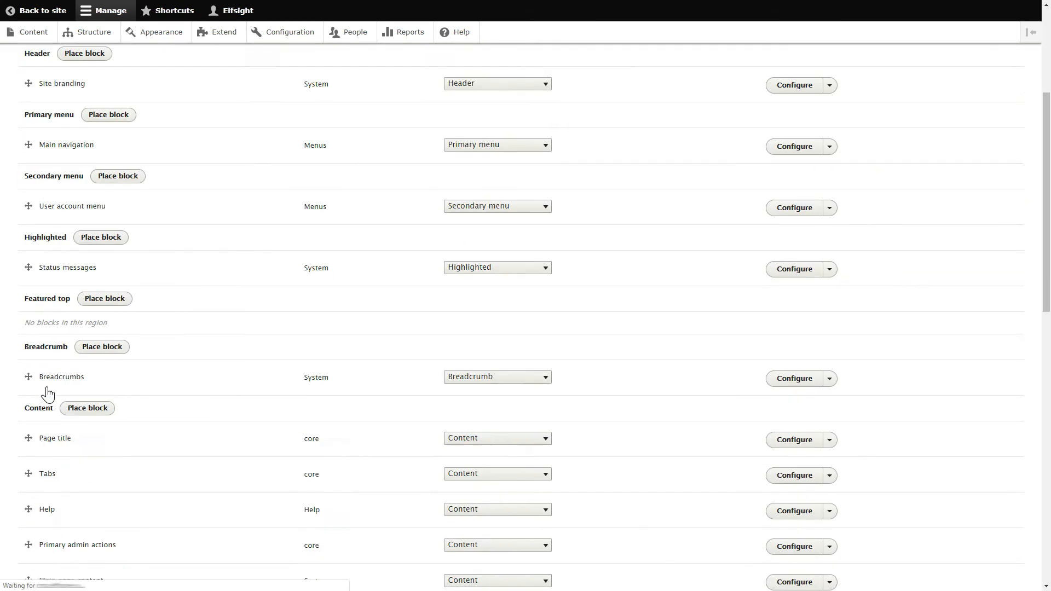
scroll(down, 3)
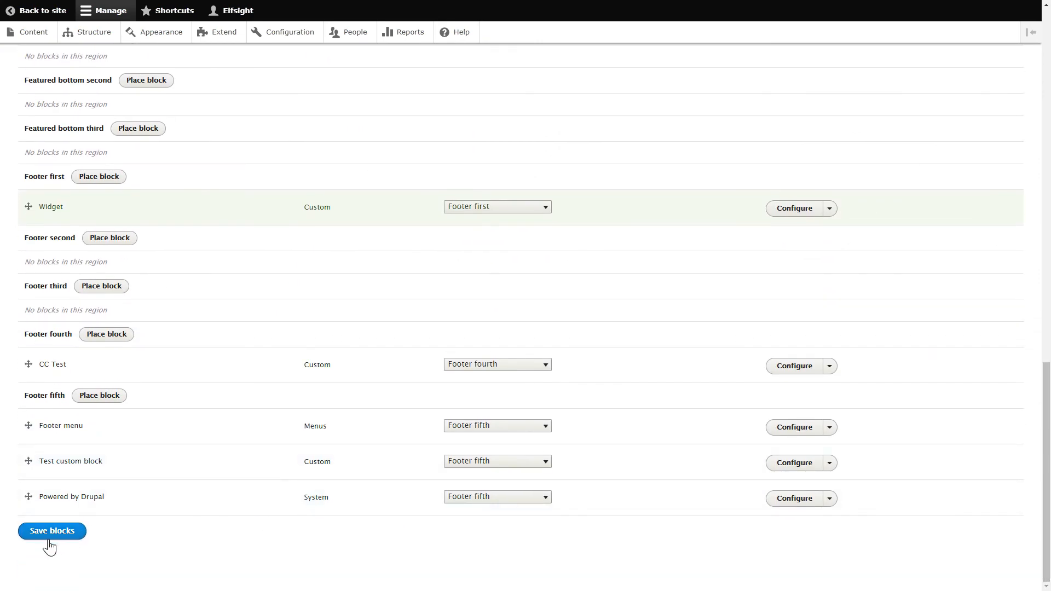
click(52, 531)
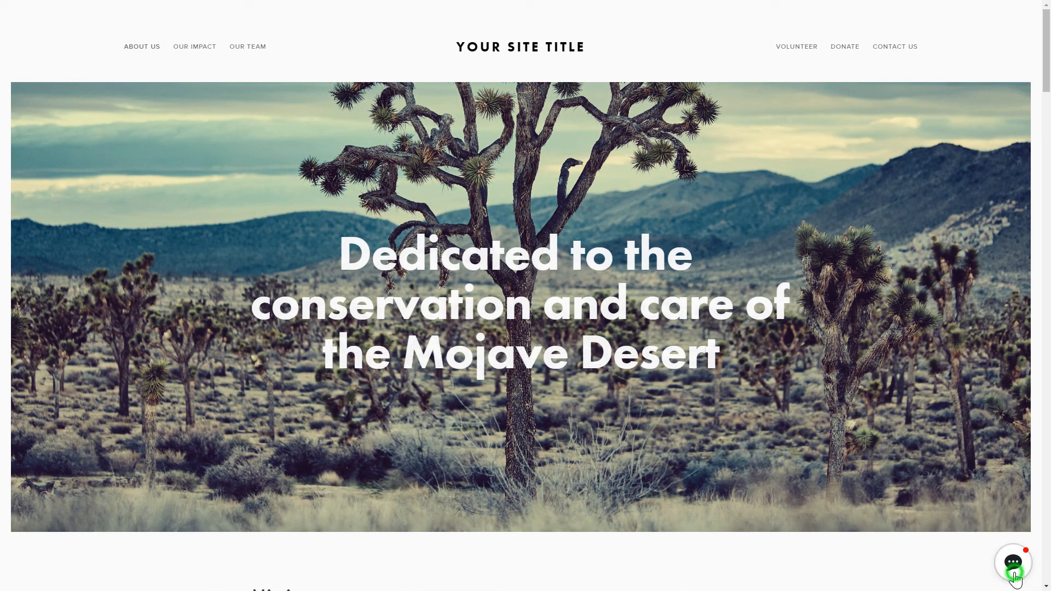
Step: Open the chat bubble on the live homepage to show its greeting and channel options
click(1012, 563)
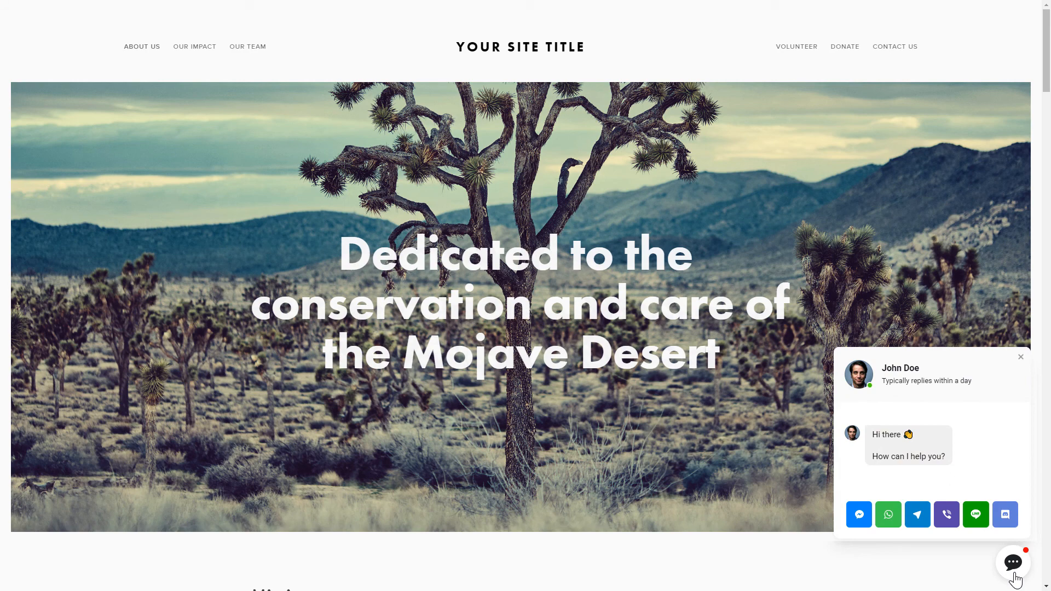